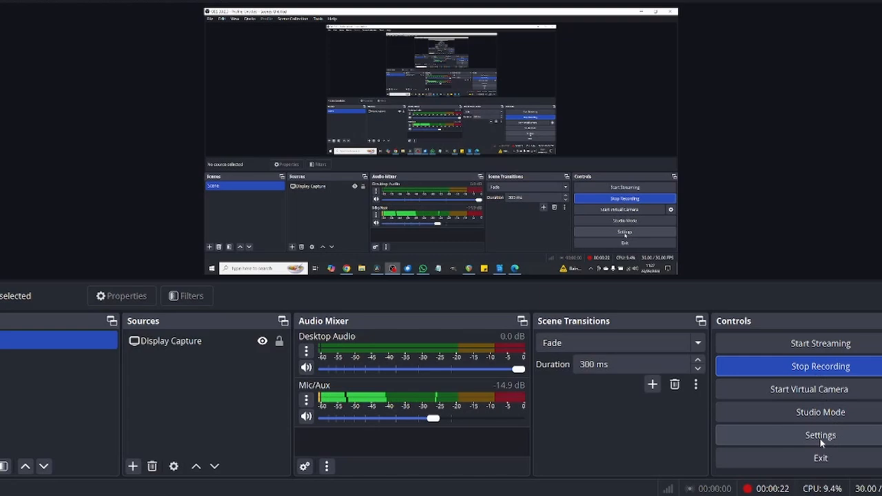
Show the Video settings with 1920x1080 base and 1280x720 output at 30 FPS
left_click(821, 436)
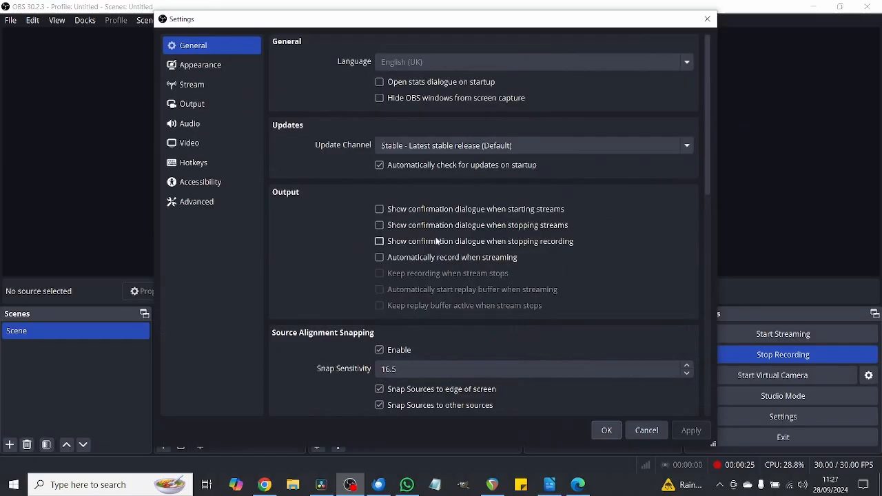
left_click(188, 142)
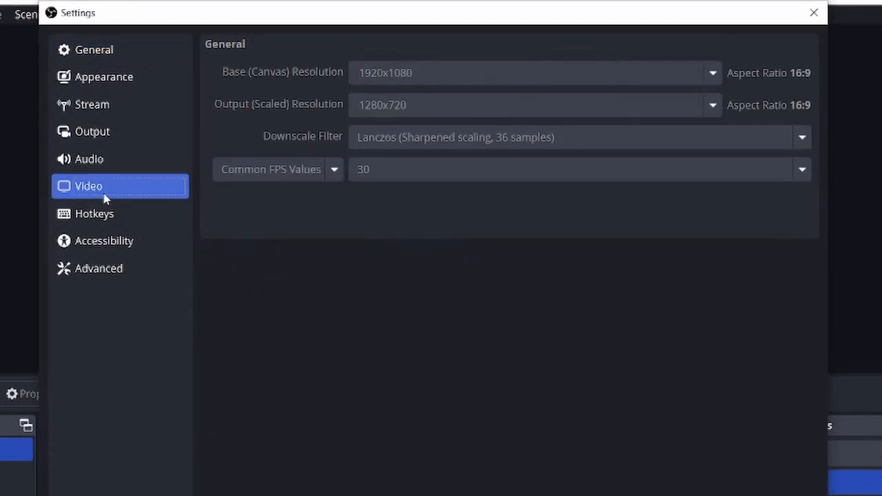
mouse_move(308, 97)
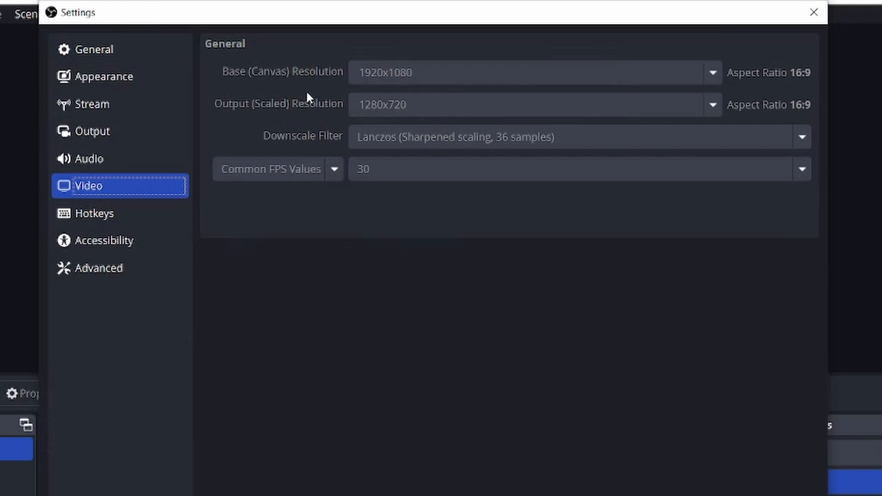